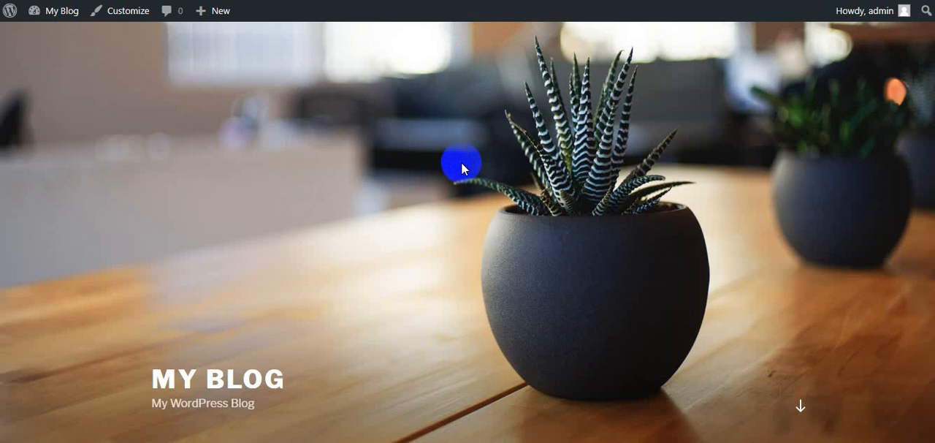
pyautogui.moveTo(365, 234)
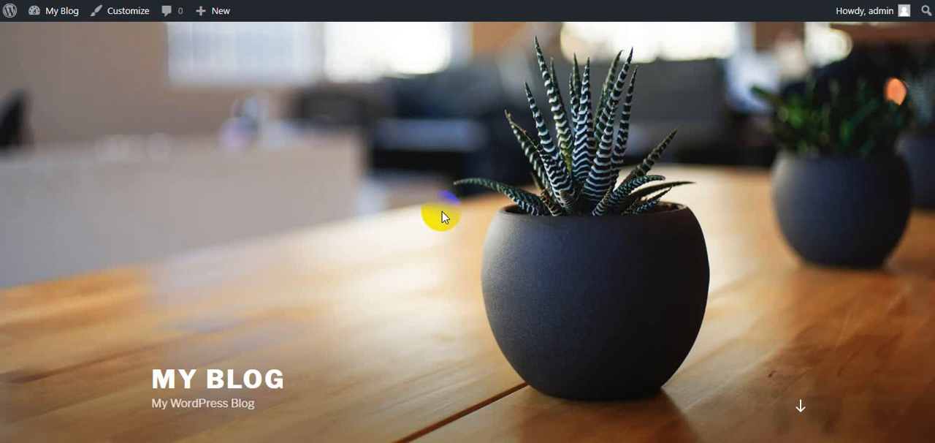
pyautogui.moveTo(177, 68)
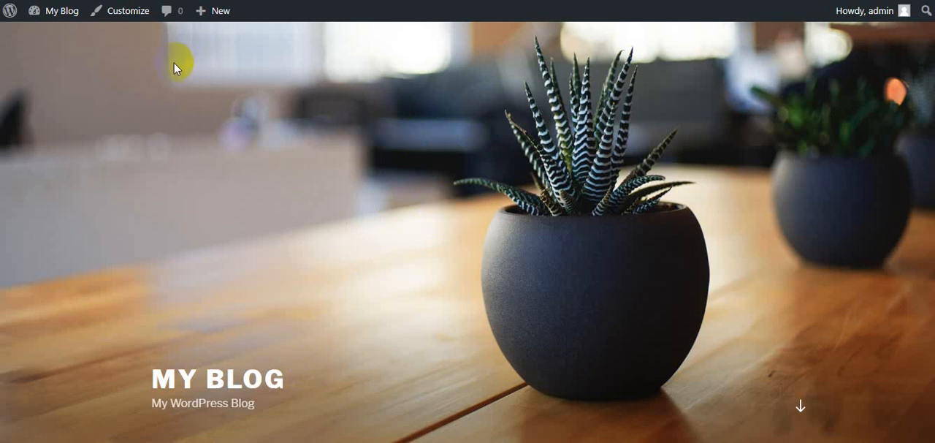
# Reach the Themes screen via My Blog > Appearance, with Twenty Seventeen 1.4 shown as current
pyautogui.click(62, 10)
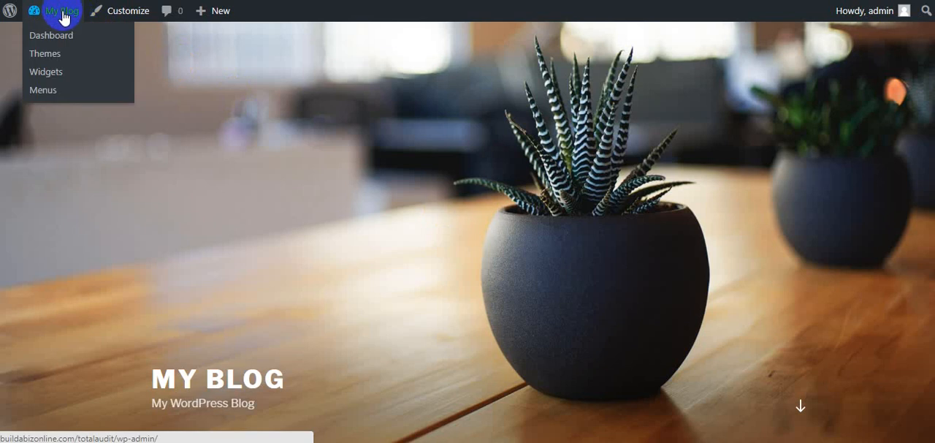
pyautogui.moveTo(51, 35)
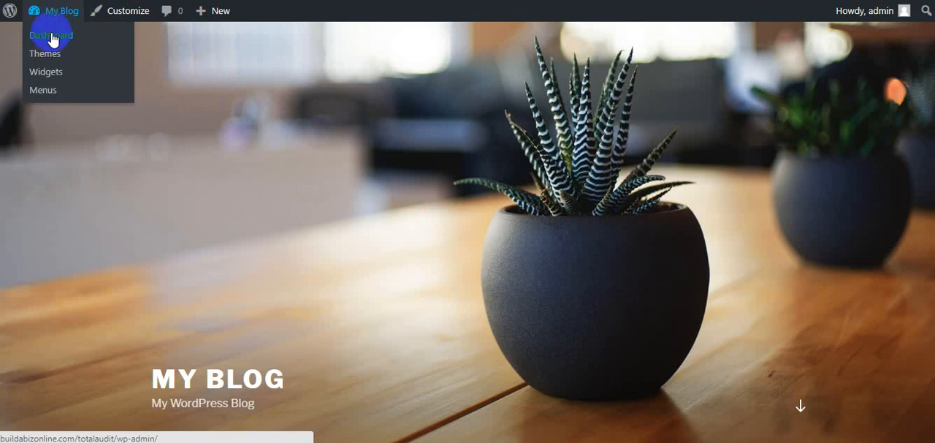
pyautogui.click(52, 35)
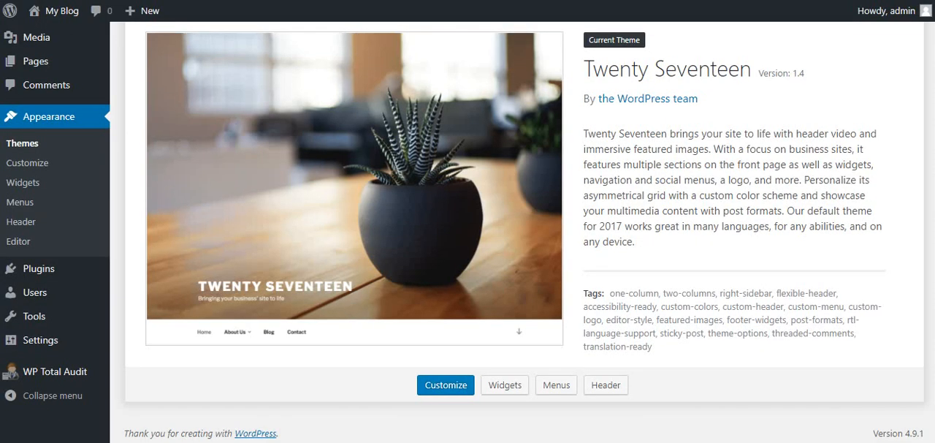
pyautogui.scroll(3)
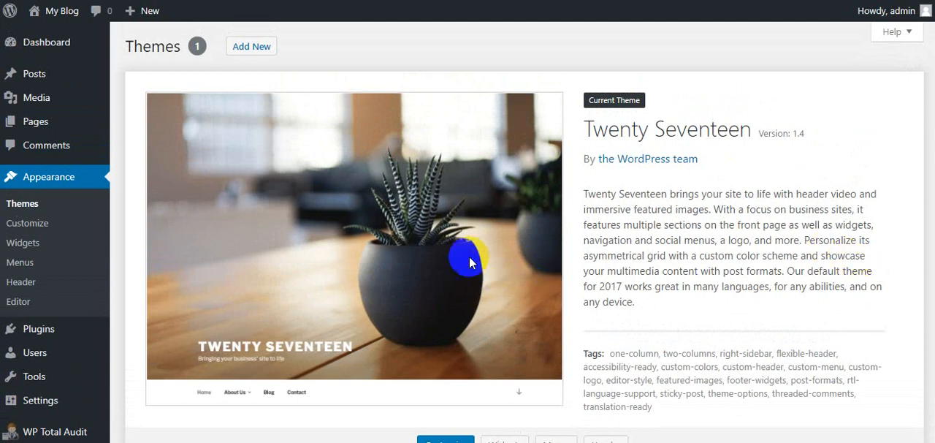
pyautogui.moveTo(378, 222)
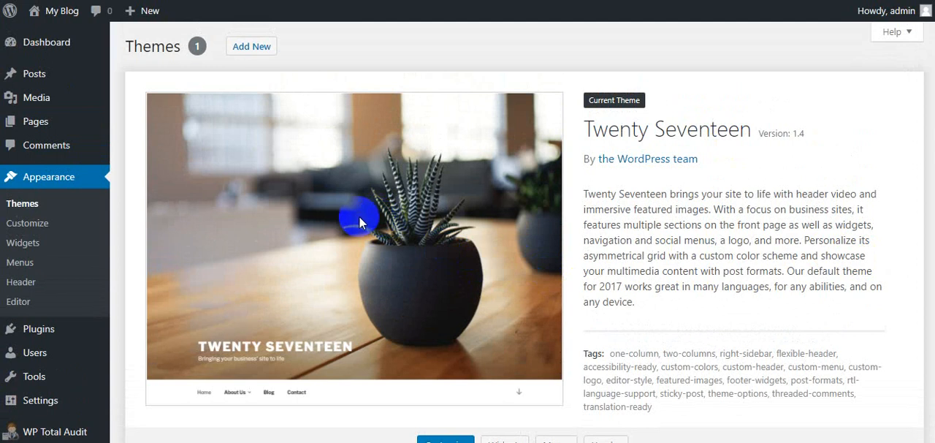
pyautogui.moveTo(427, 208)
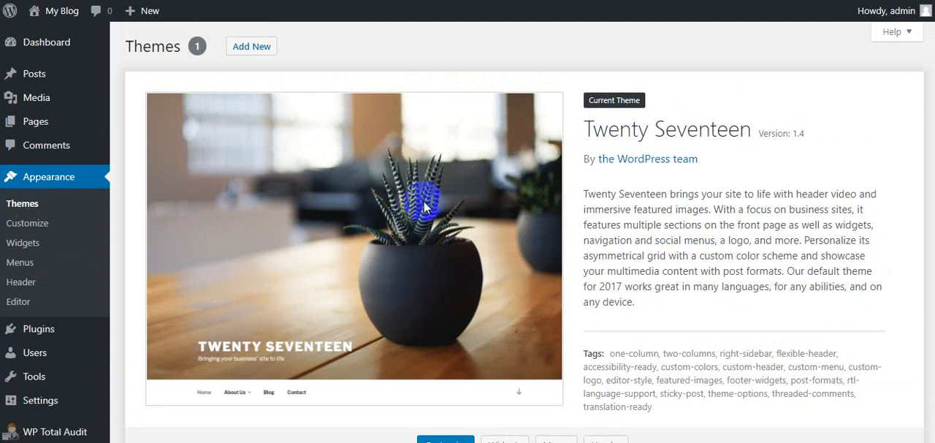
pyautogui.moveTo(445, 196)
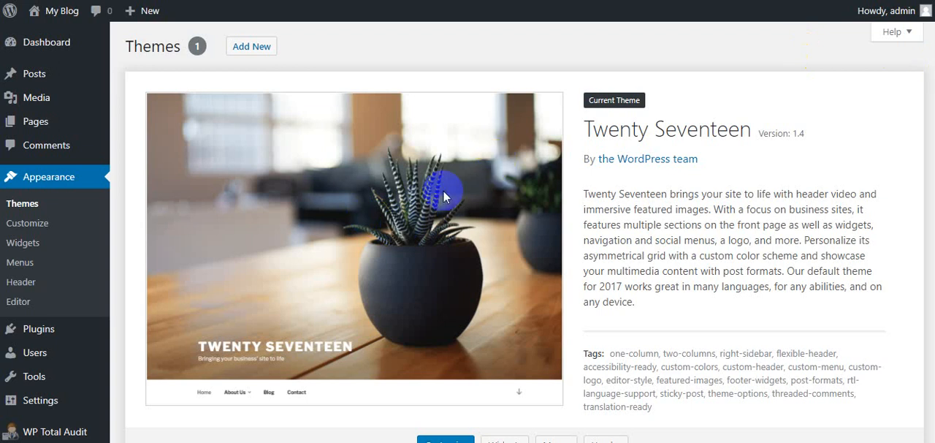
pyautogui.moveTo(402, 205)
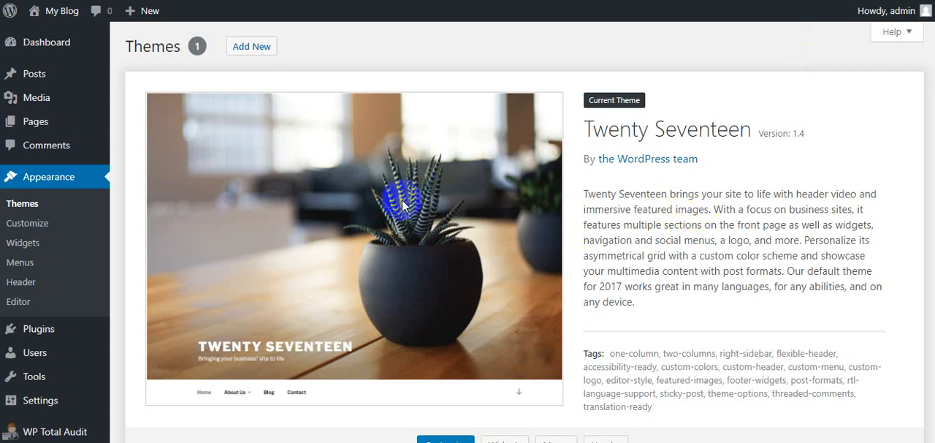
pyautogui.moveTo(899, 226)
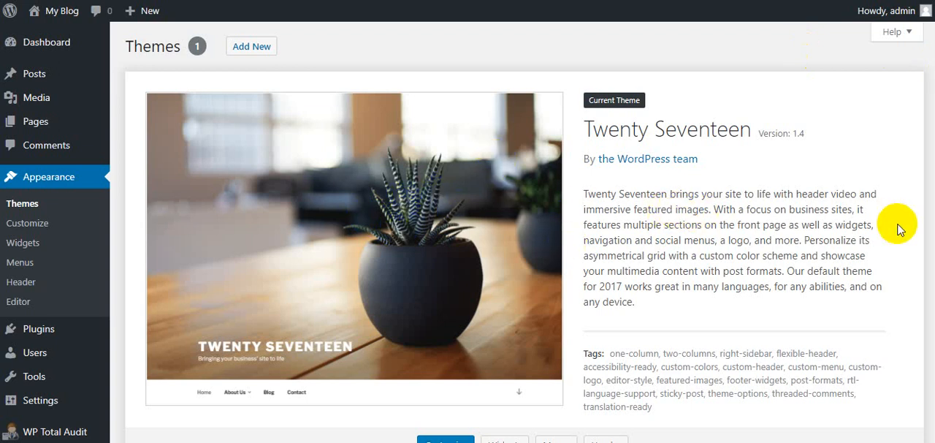
pyautogui.moveTo(810, 78)
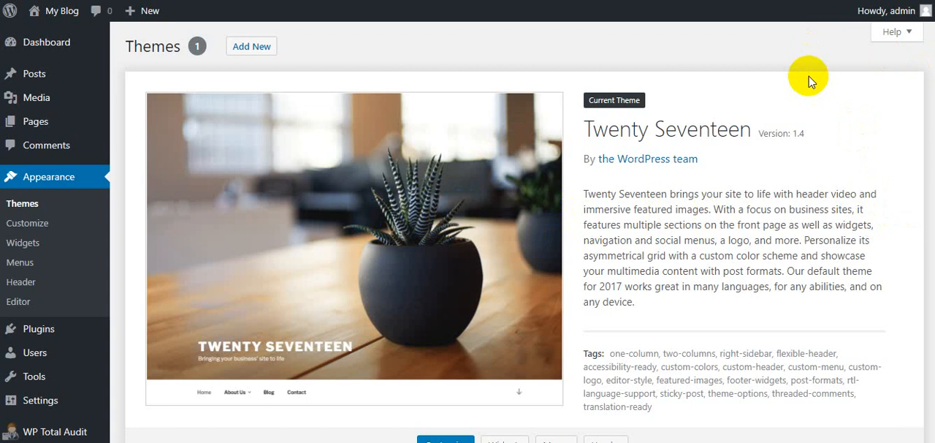
pyautogui.moveTo(573, 38)
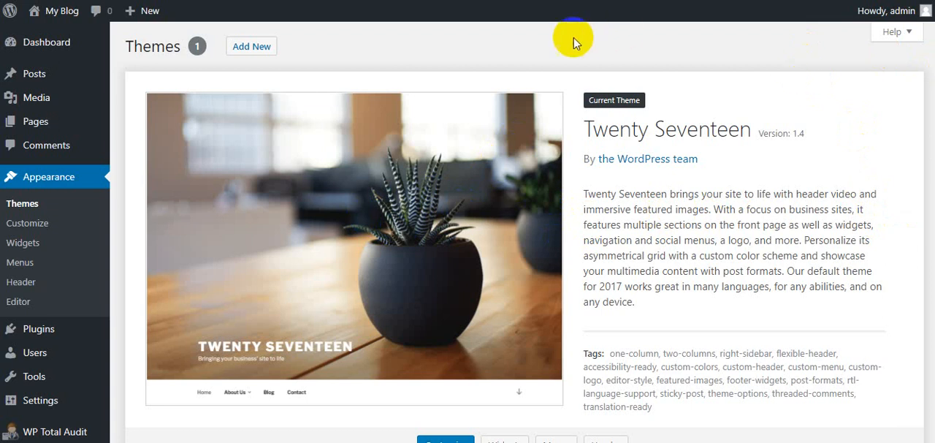
pyautogui.moveTo(558, 50)
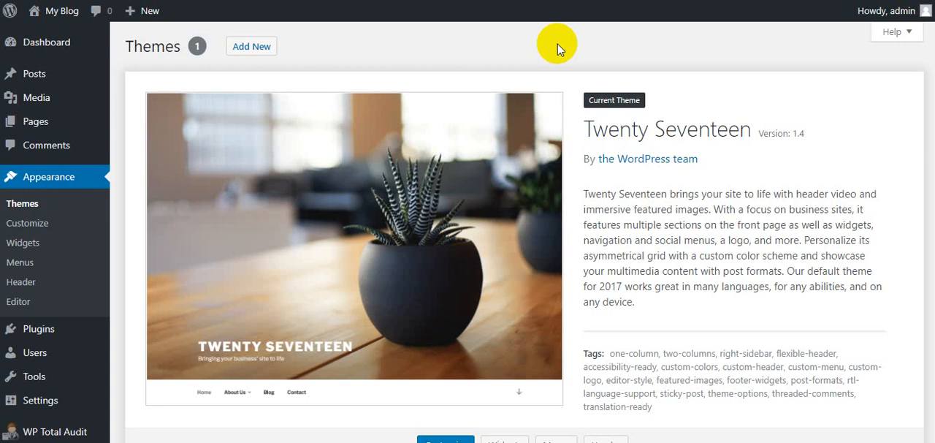
pyautogui.moveTo(490, 47)
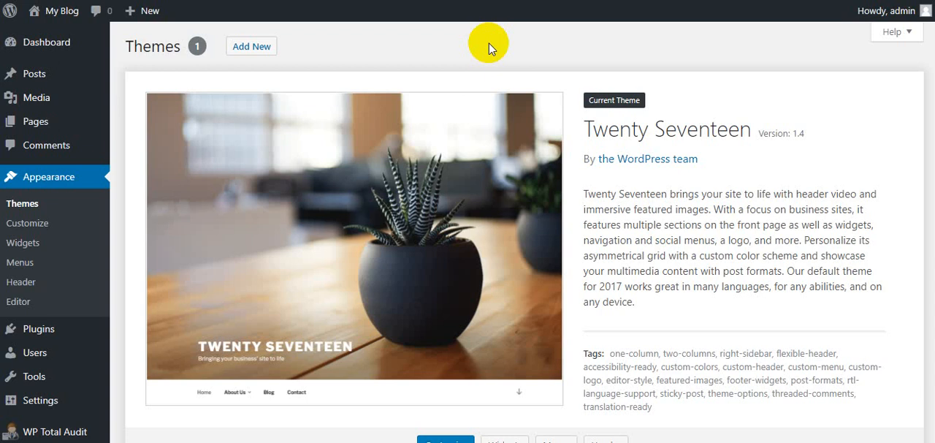
pyautogui.moveTo(489, 49)
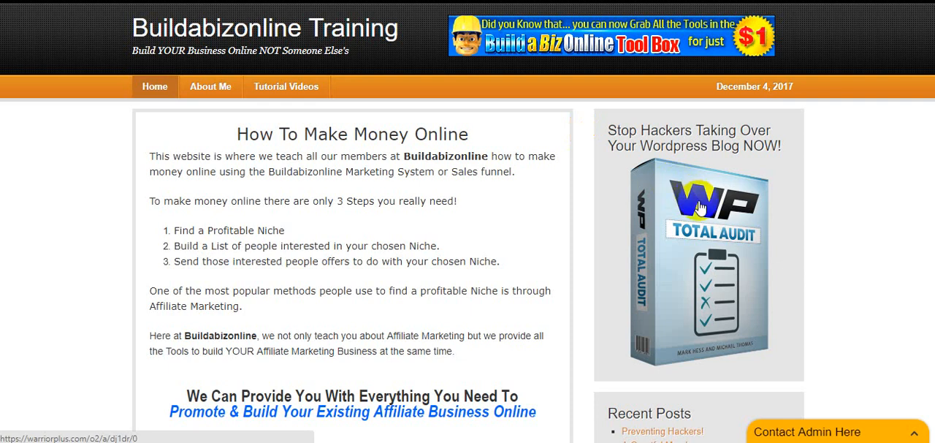
pyautogui.moveTo(716, 238)
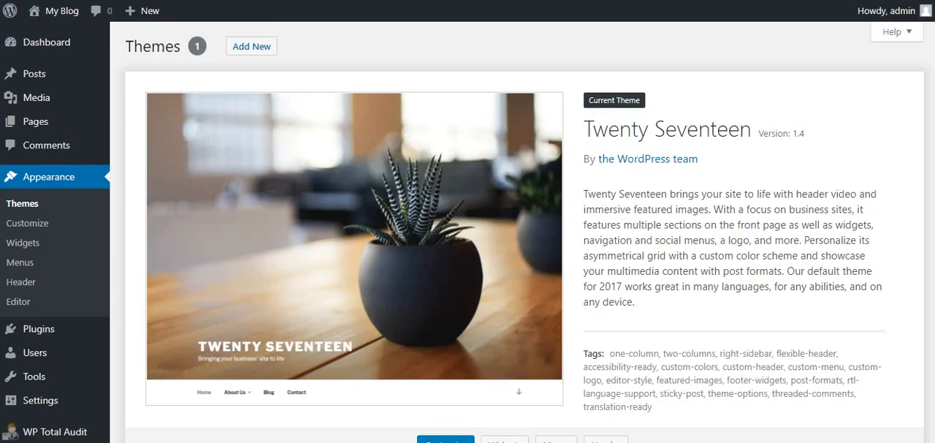
pyautogui.click(429, 263)
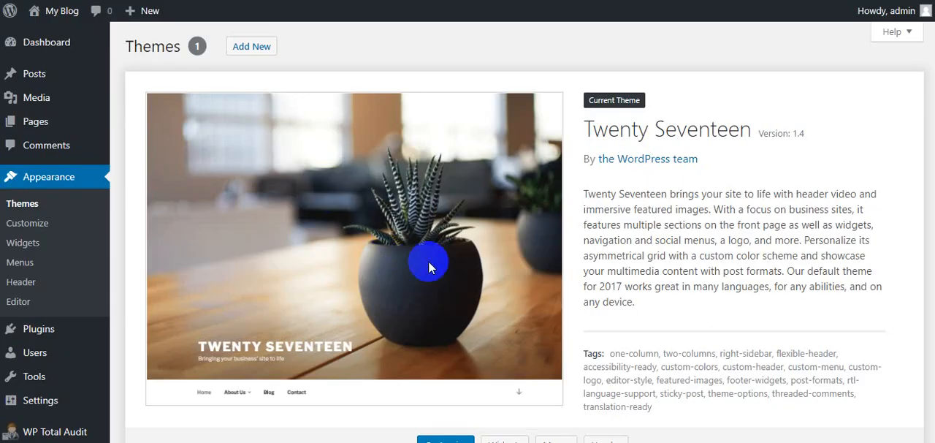
pyautogui.moveTo(412, 185)
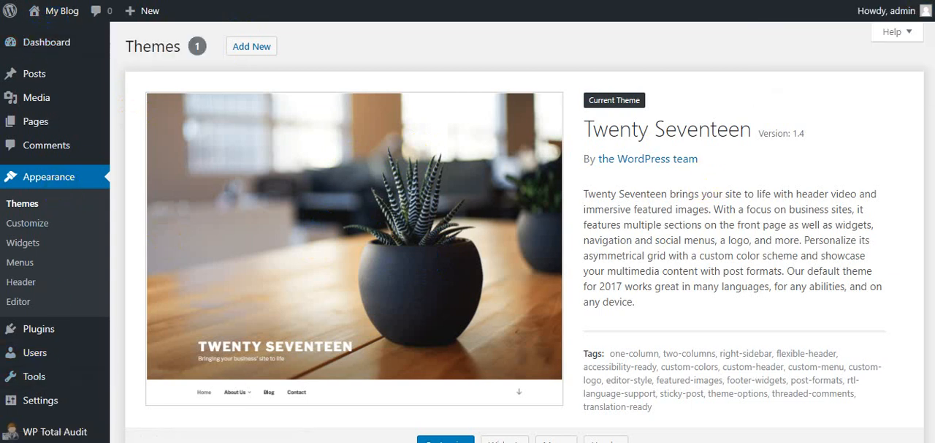
pyautogui.scroll(-3)
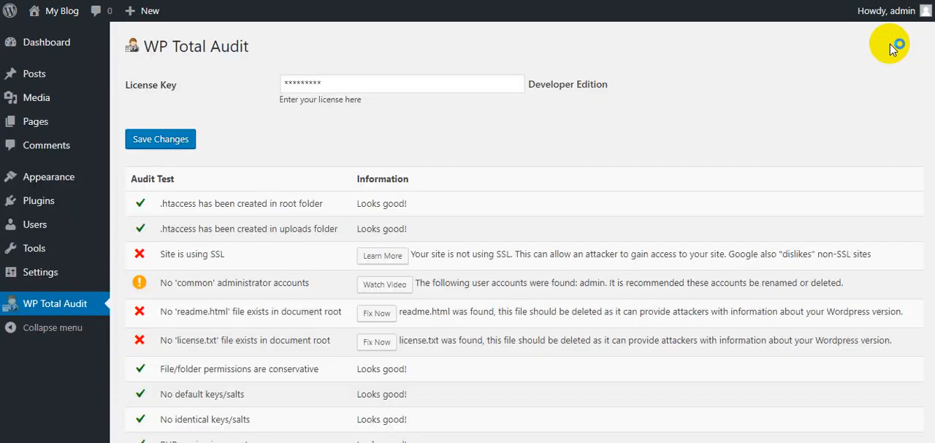
pyautogui.moveTo(163, 232)
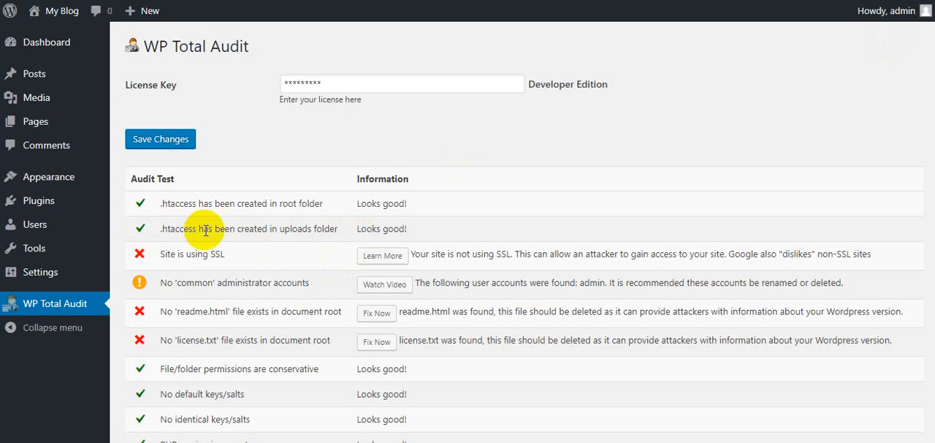
pyautogui.moveTo(211, 159)
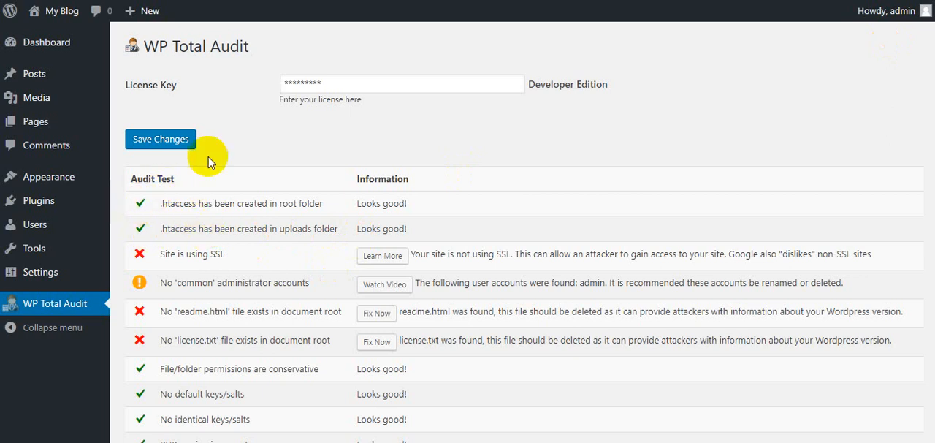
pyautogui.moveTo(241, 160)
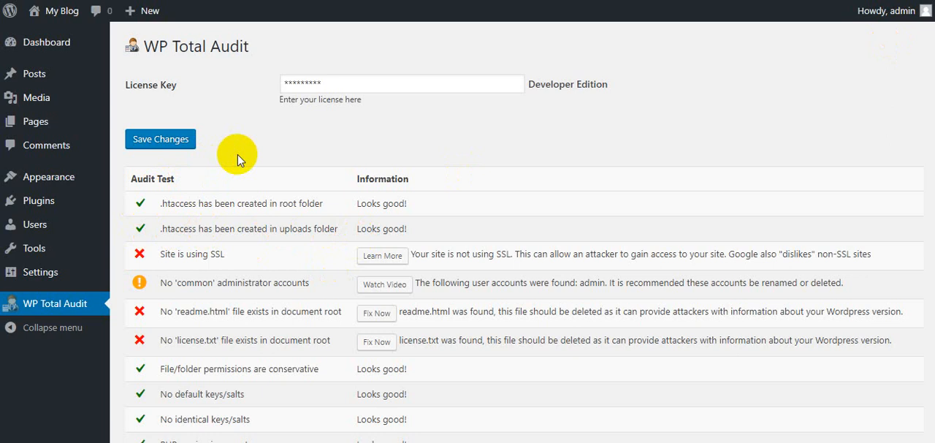
pyautogui.moveTo(140, 228)
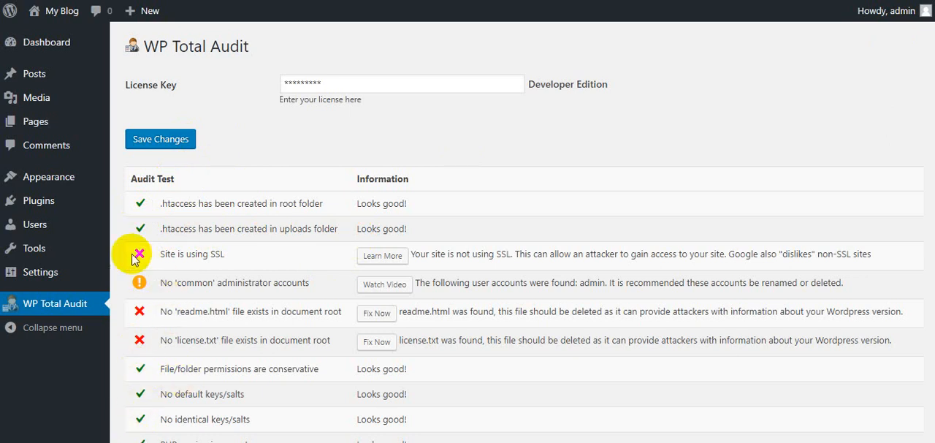
pyautogui.moveTo(237, 260)
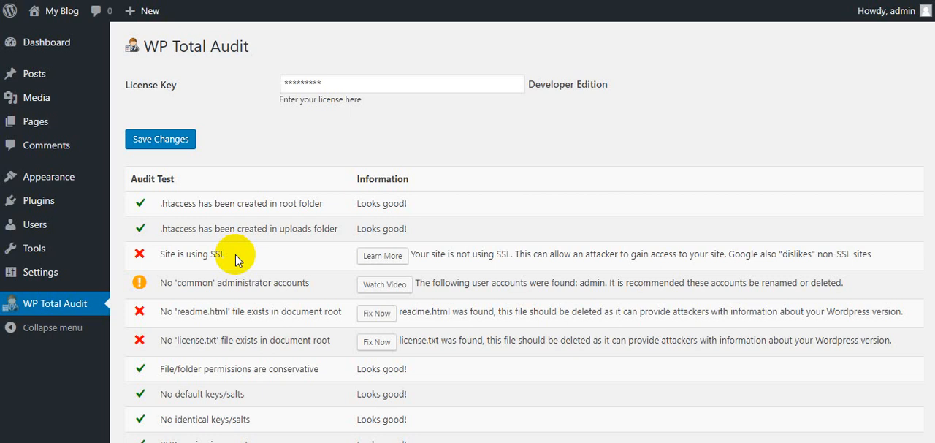
pyautogui.moveTo(237, 260)
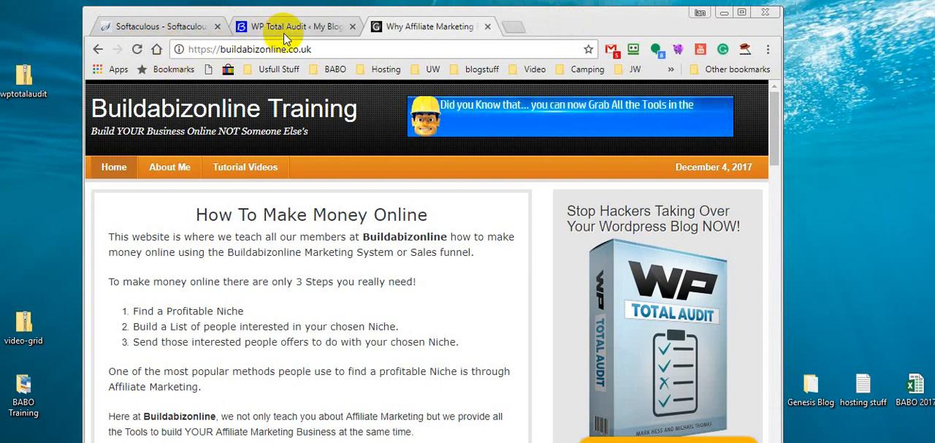
# Land back on the WP Total Audit – My Blog tab after glancing at the other open tabs
pyautogui.click(292, 27)
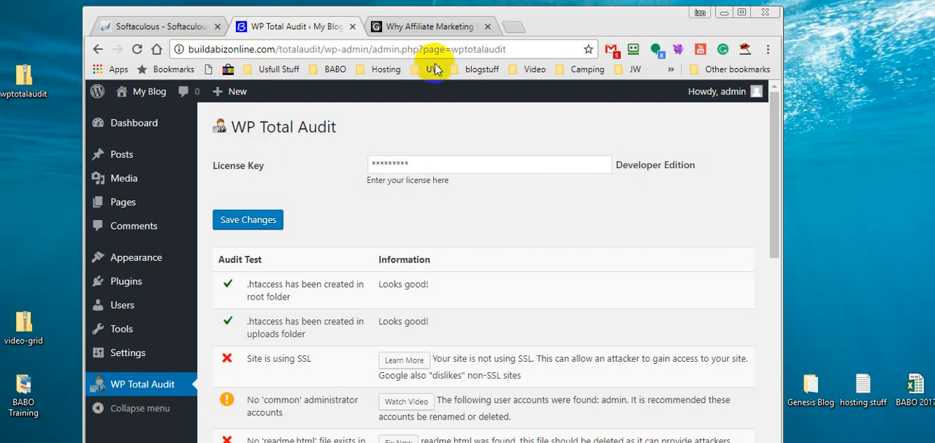
pyautogui.moveTo(470, 130)
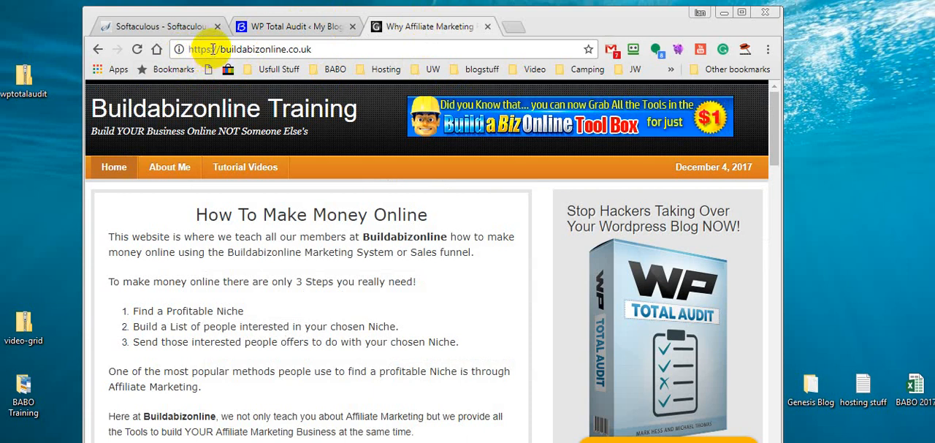
pyautogui.moveTo(617, 36)
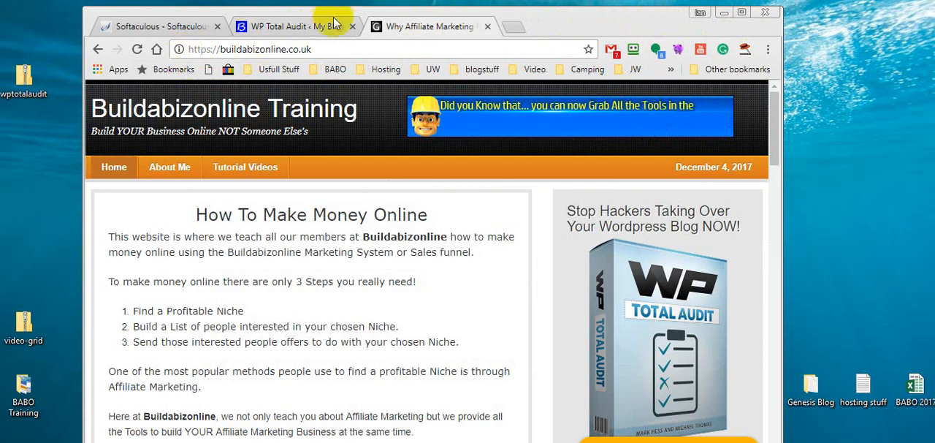
pyautogui.click(292, 26)
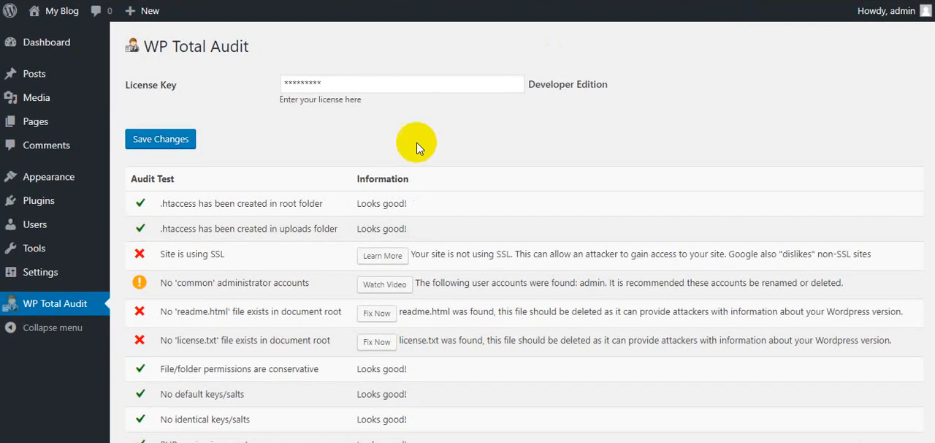
pyautogui.moveTo(168, 293)
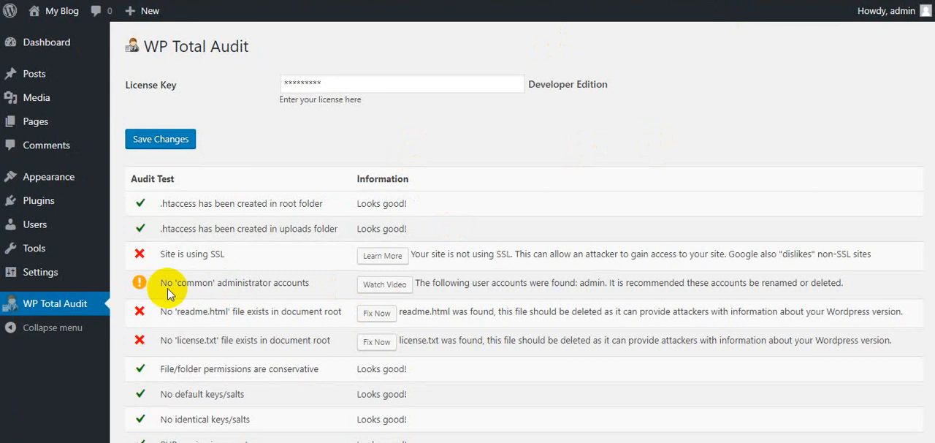
pyautogui.moveTo(338, 321)
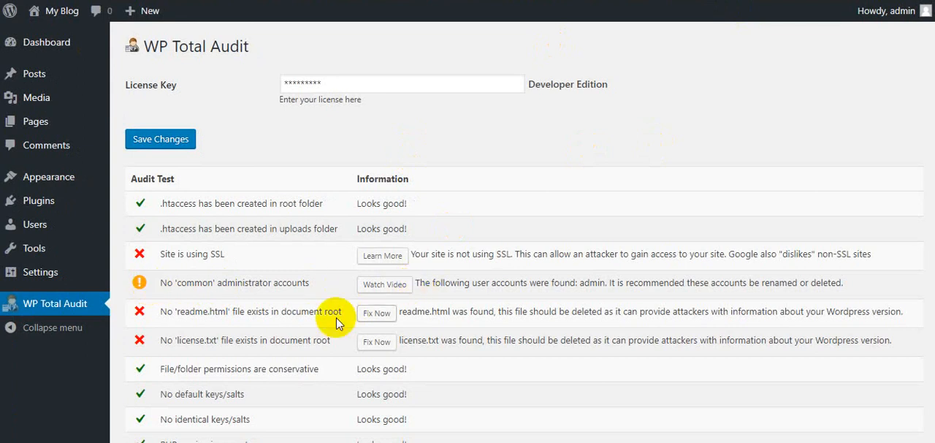
pyautogui.moveTo(377, 313)
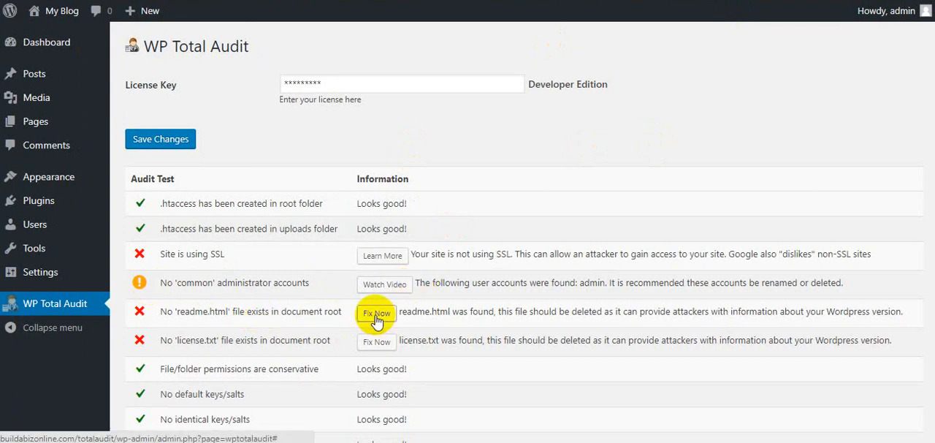
# Use Fix Now to delete readme.html and license.txt so both audit checks read 'Looks good!'
pyautogui.click(377, 313)
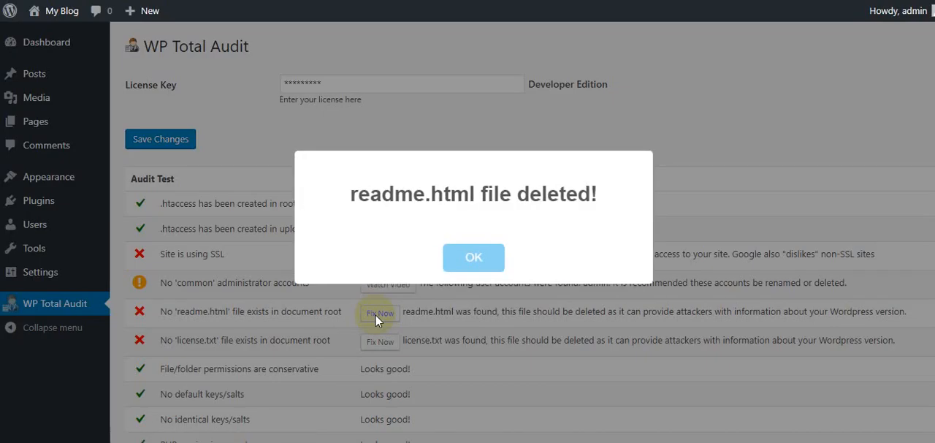
pyautogui.click(473, 257)
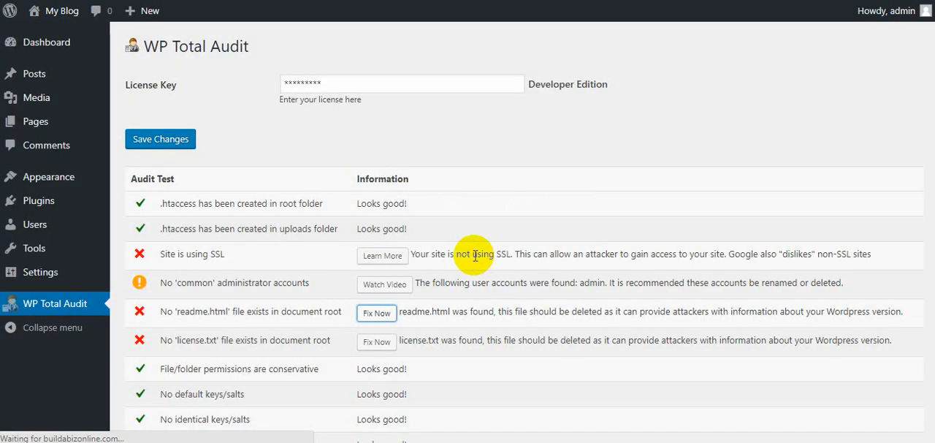
pyautogui.click(377, 312)
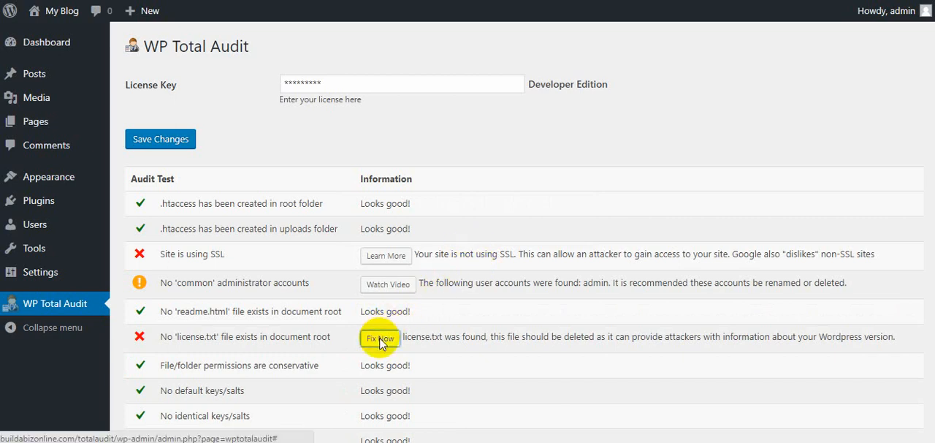
pyautogui.click(380, 339)
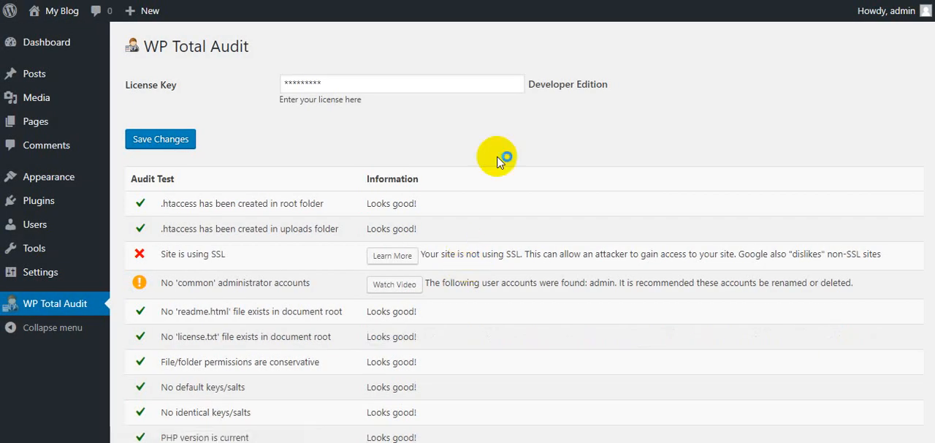
pyautogui.scroll(-3)
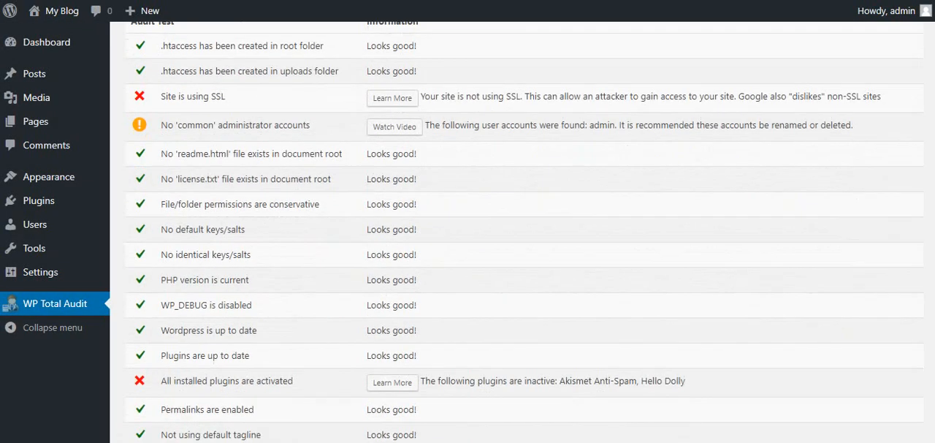
pyautogui.scroll(-3)
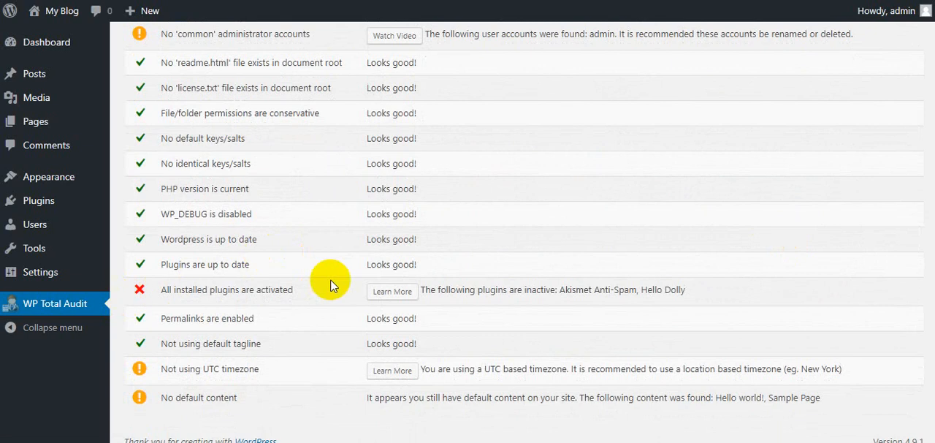
pyautogui.moveTo(393, 291)
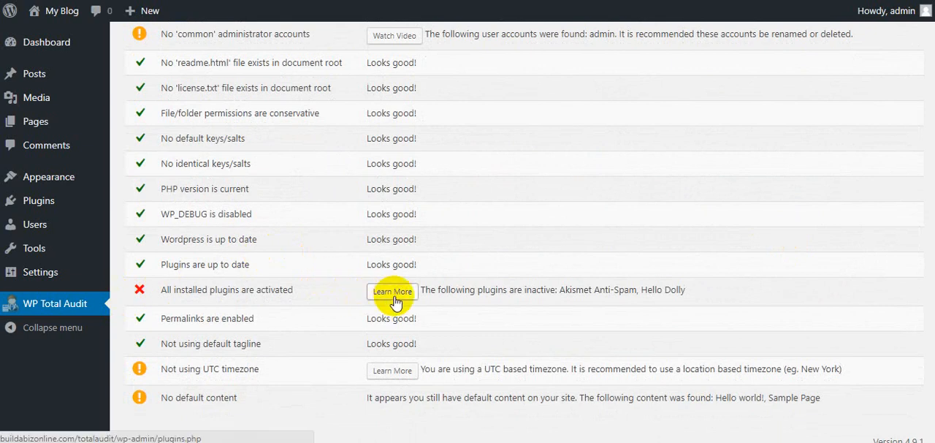
pyautogui.click(391, 292)
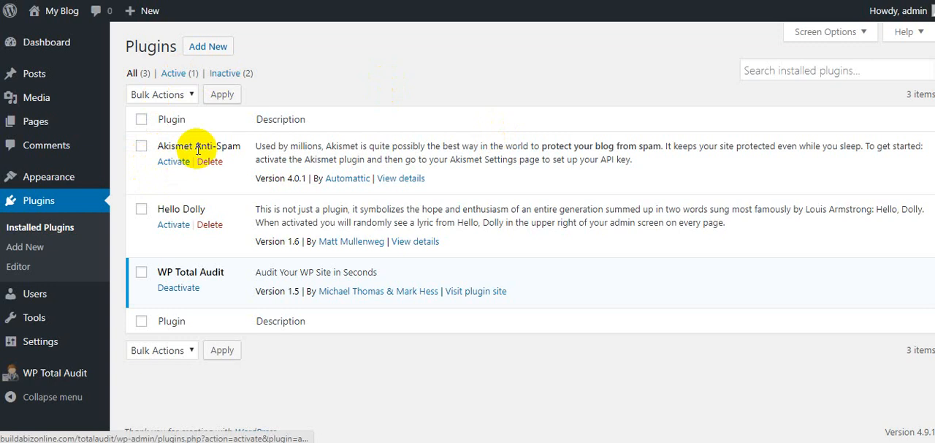
pyautogui.moveTo(227, 247)
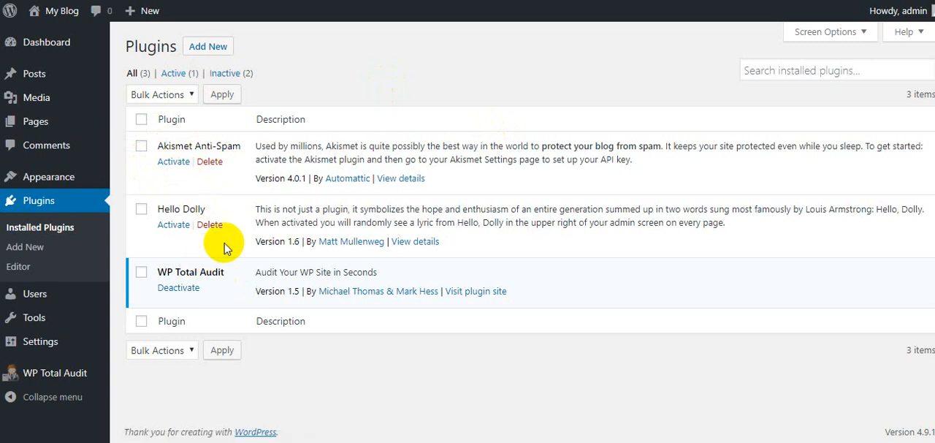
pyautogui.moveTo(333, 16)
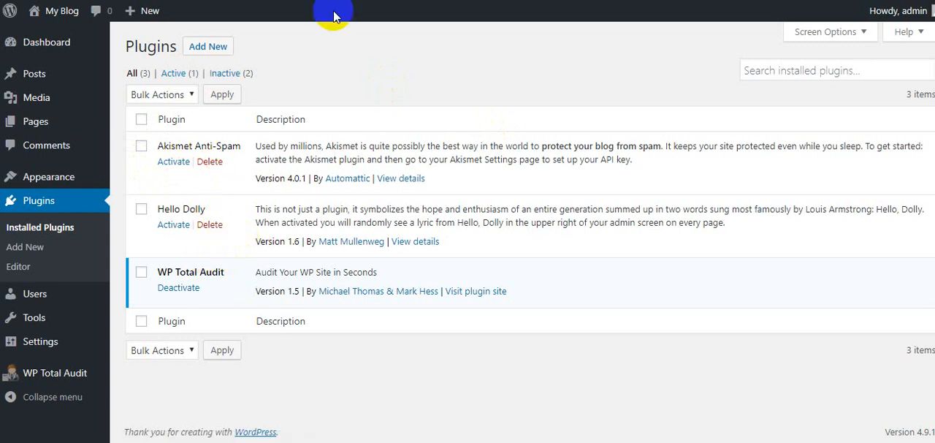
pyautogui.moveTo(398, 59)
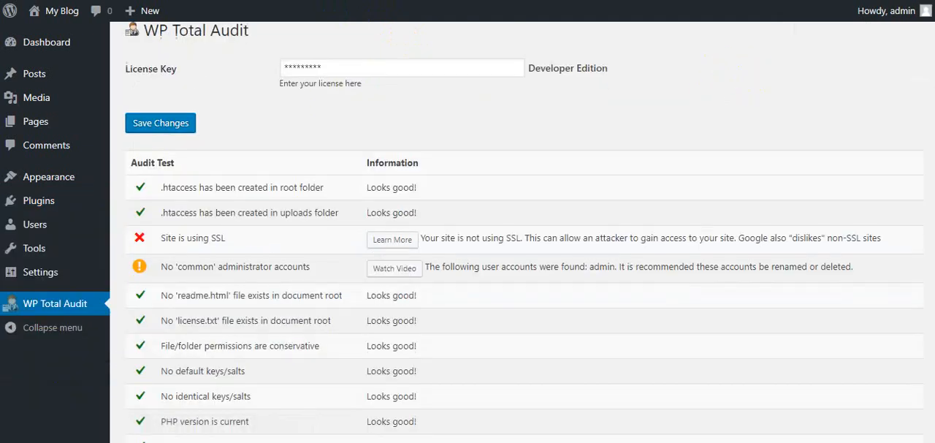
pyautogui.scroll(-3)
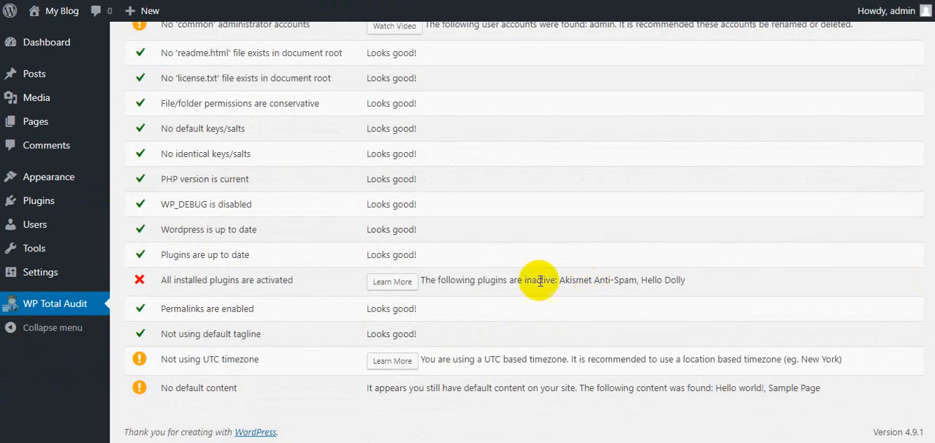
pyautogui.moveTo(378, 360)
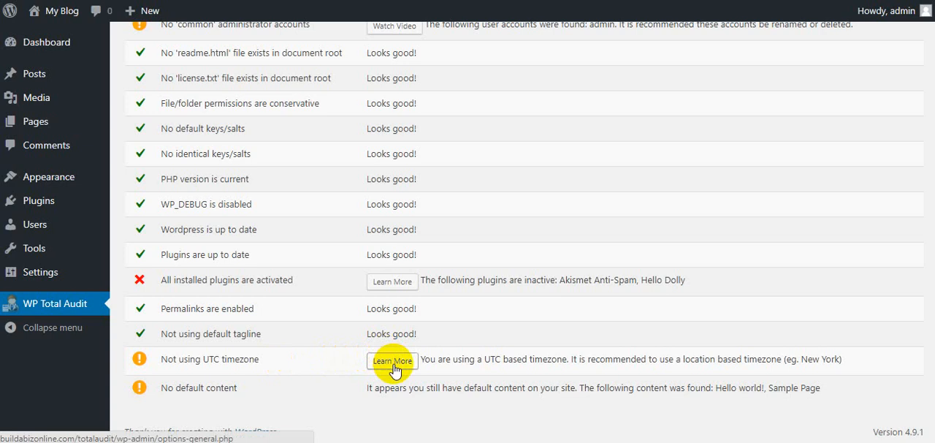
pyautogui.moveTo(567, 178)
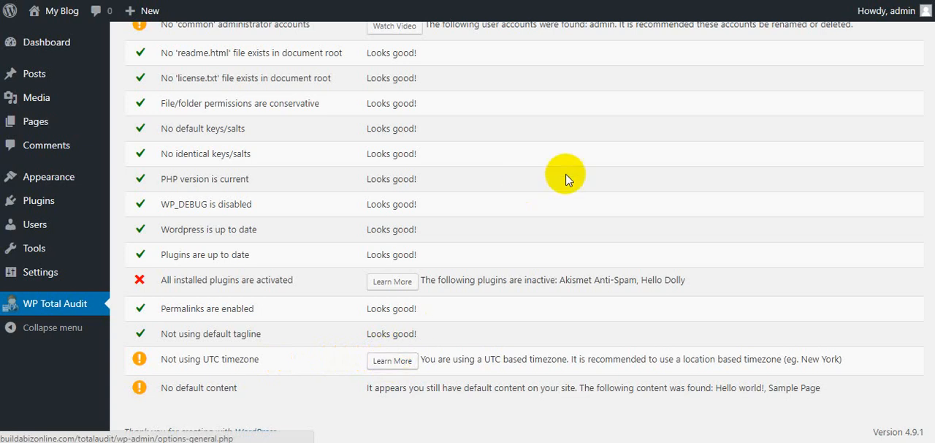
pyautogui.moveTo(134, 400)
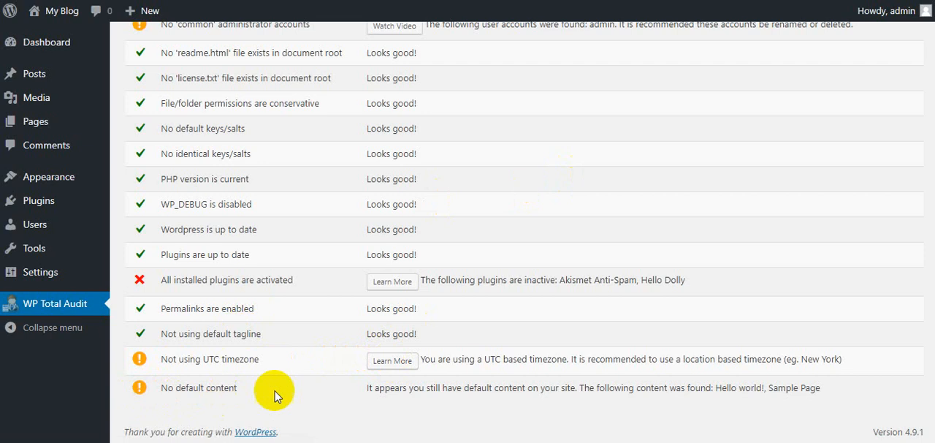
pyautogui.moveTo(523, 415)
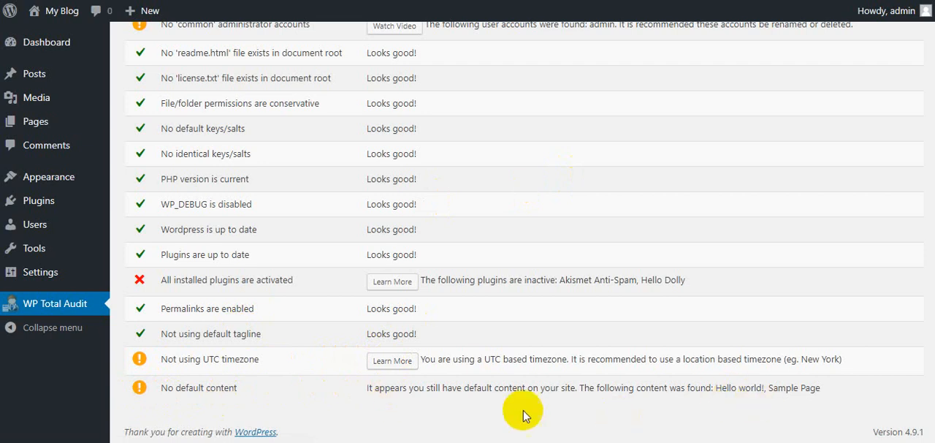
pyautogui.moveTo(767, 400)
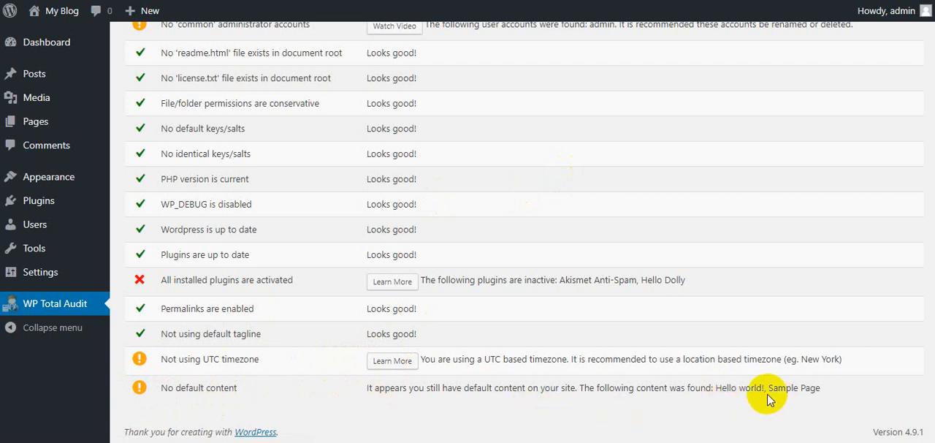
pyautogui.moveTo(523, 410)
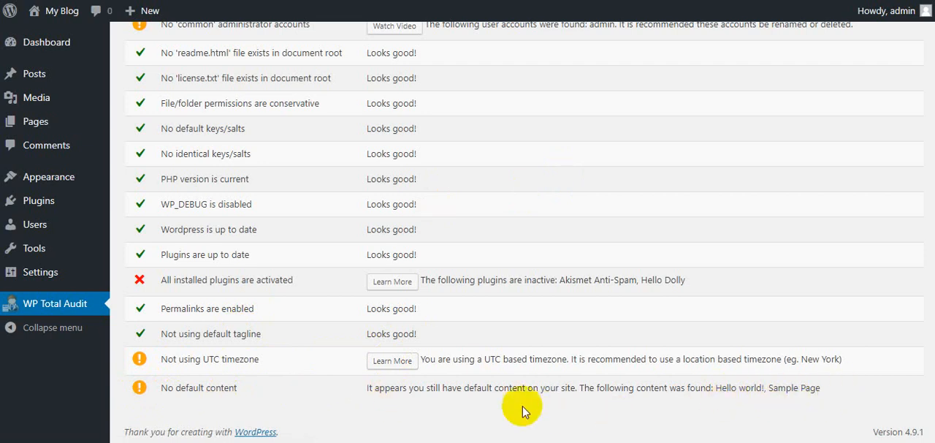
pyautogui.moveTo(411, 418)
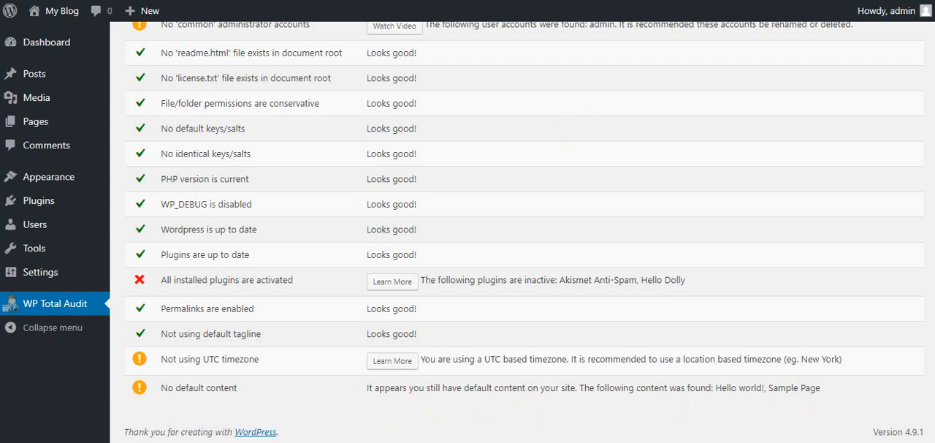
pyautogui.scroll(3)
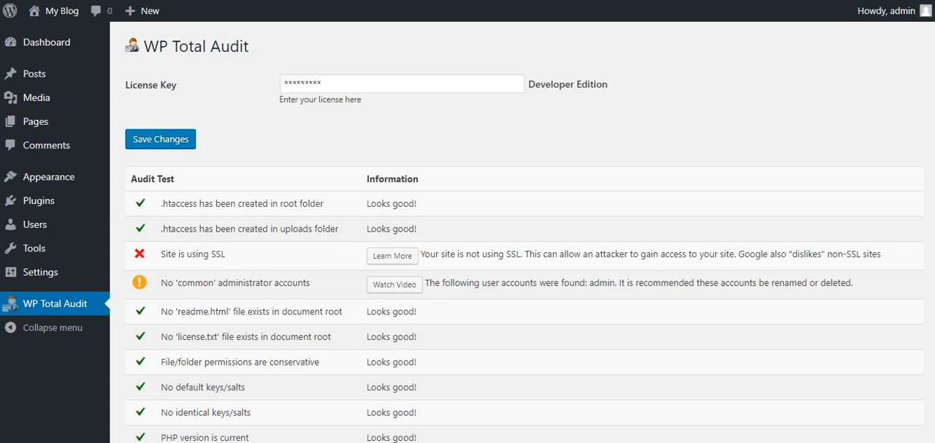
pyautogui.moveTo(544, 105)
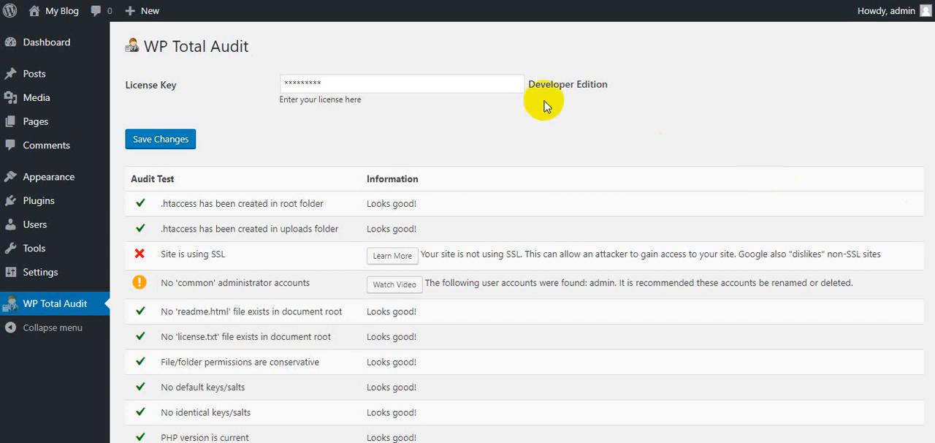
pyautogui.moveTo(445, 47)
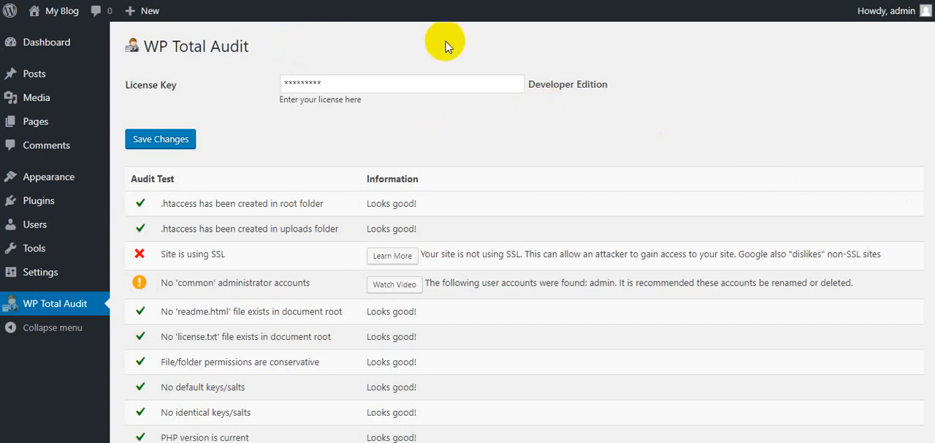
pyautogui.moveTo(431, 17)
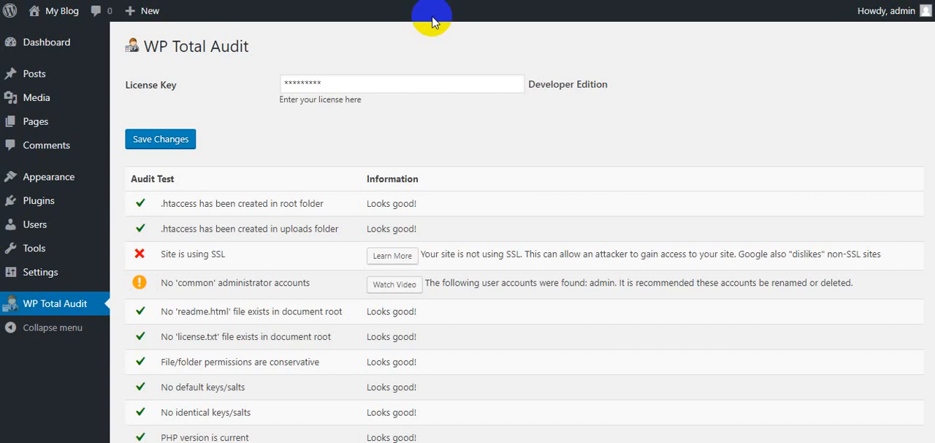
pyautogui.moveTo(500, 45)
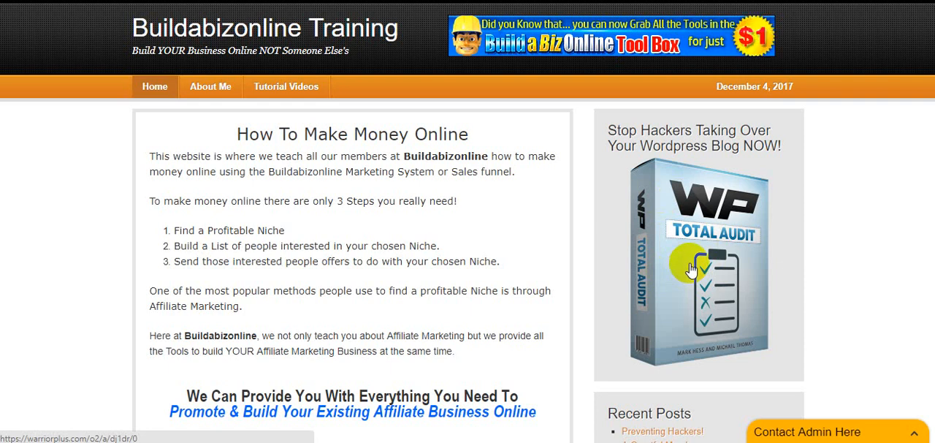
pyautogui.moveTo(830, 193)
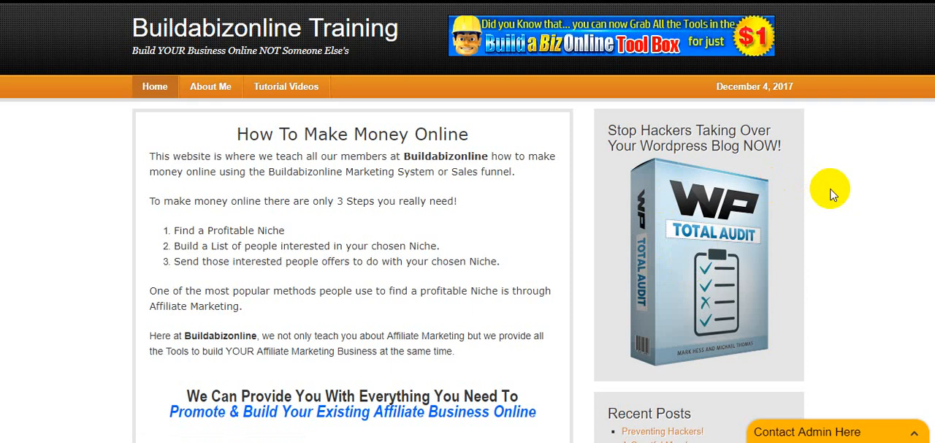
pyautogui.moveTo(869, 232)
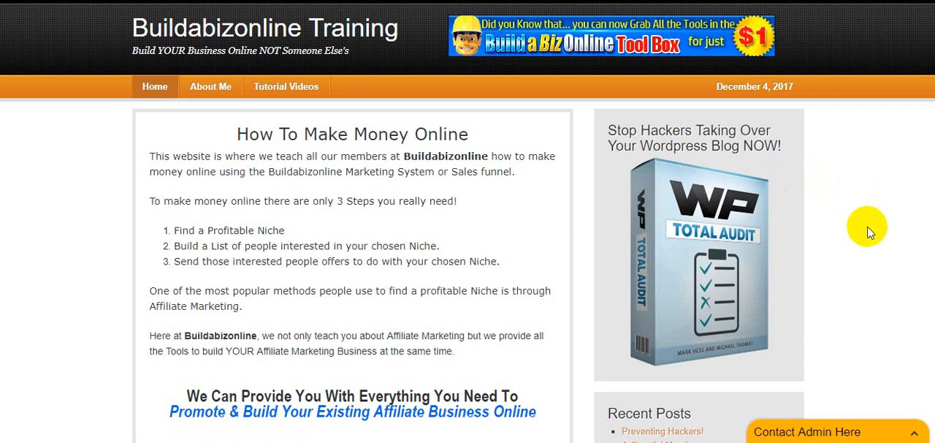